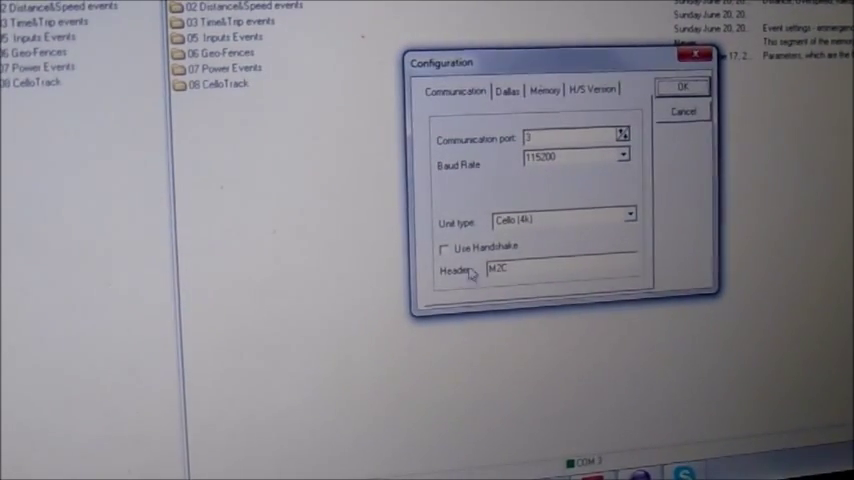
# Confirm COM port 3, 115200 baud, unit type Cello to connect and show unit information
pyautogui.click(629, 219)
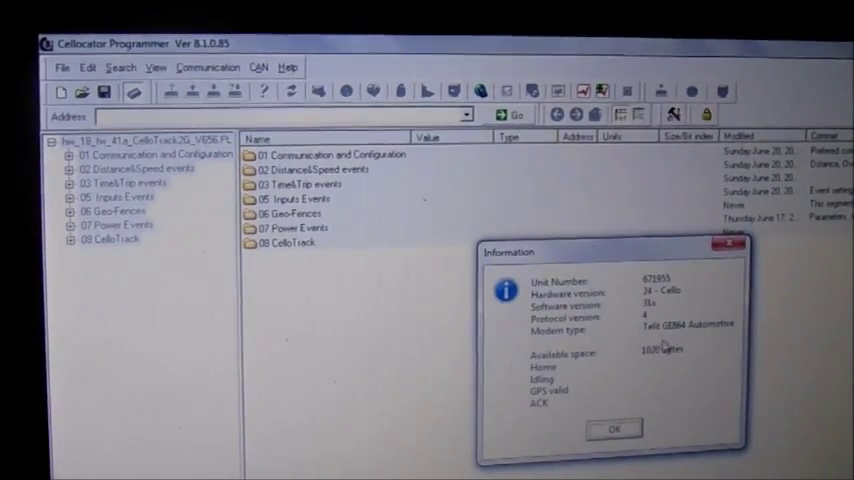
# Dismiss the Information dialog showing unit number, hardware, software and modem details
pyautogui.click(613, 428)
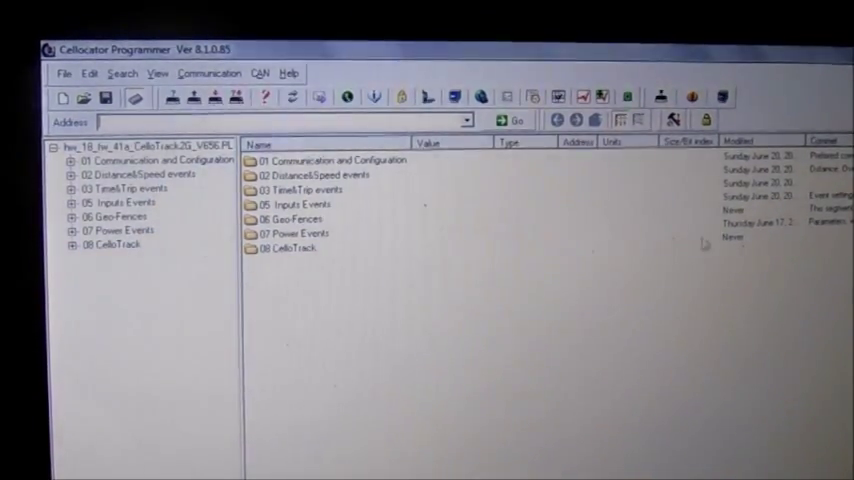